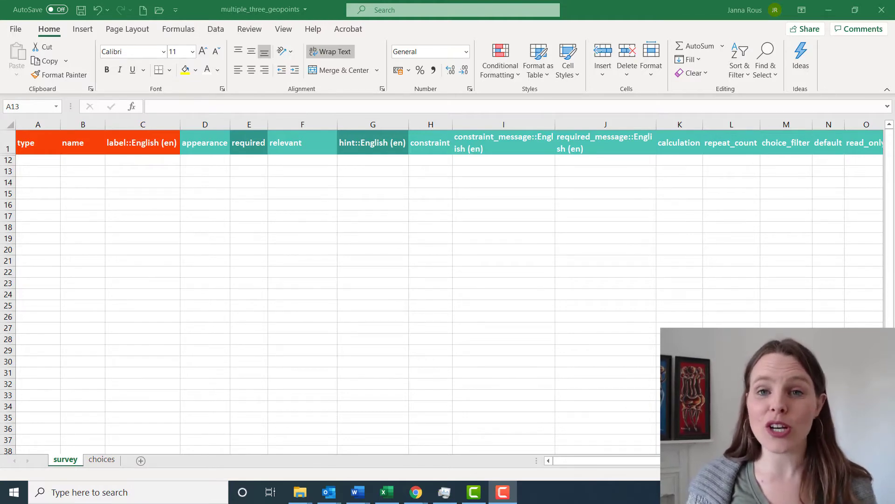
mouse_move(274, 209)
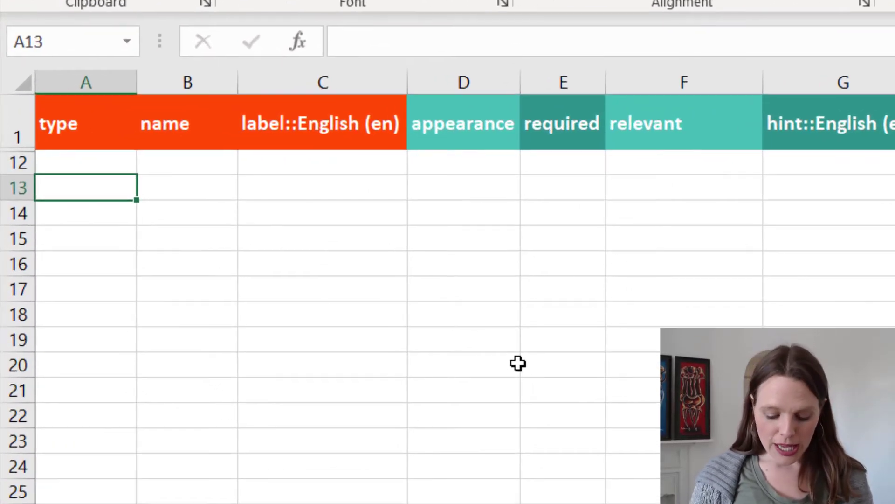
Step: Start row 13 as an integer question named number_of_point
text(integer)
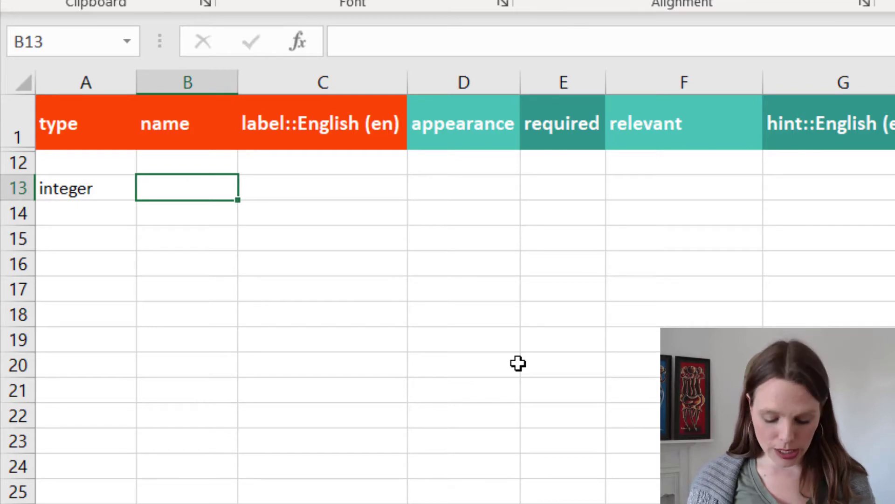
text(num)
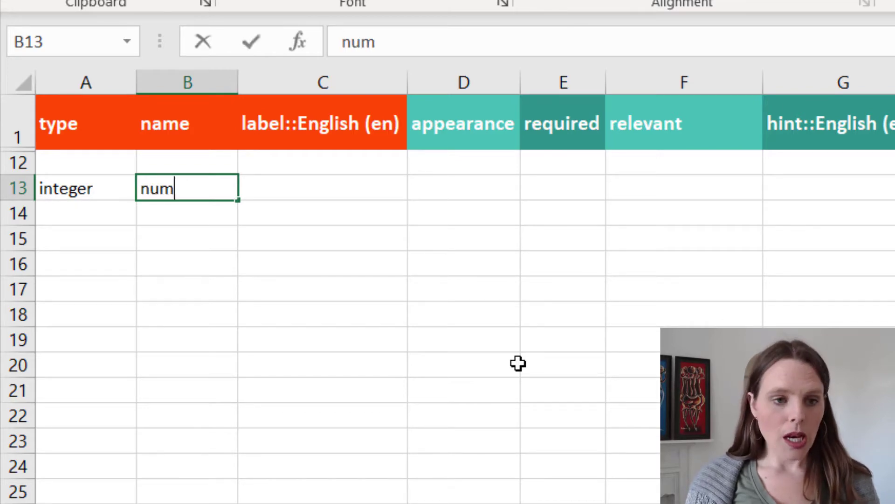
text(ber_of_point)
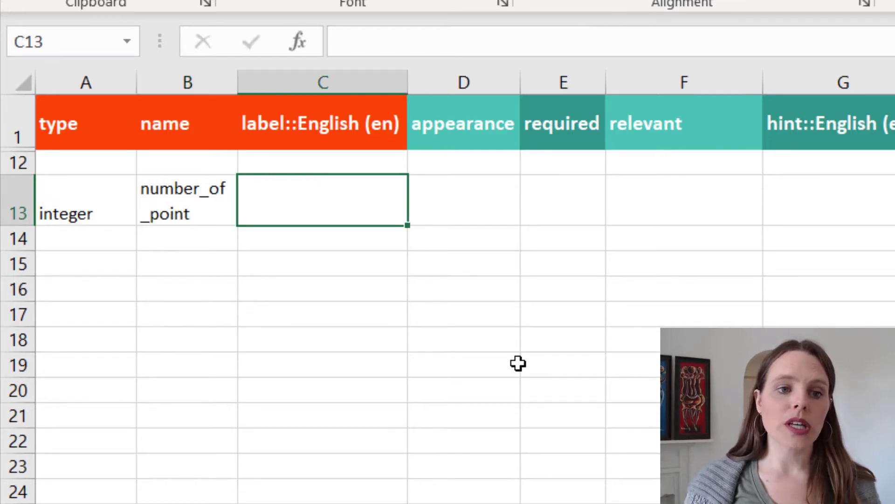
Step: Label it "How many GPS points do you want to collect?" and mark required yes
text(How)
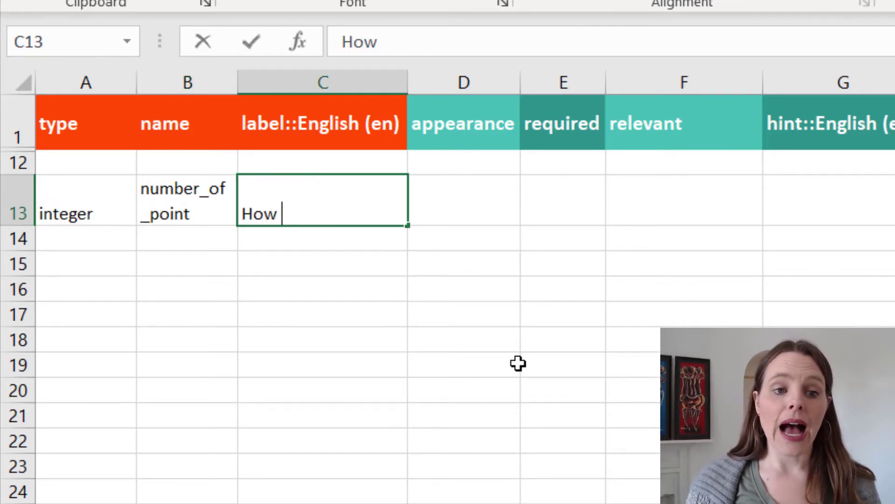
text(many GPS)
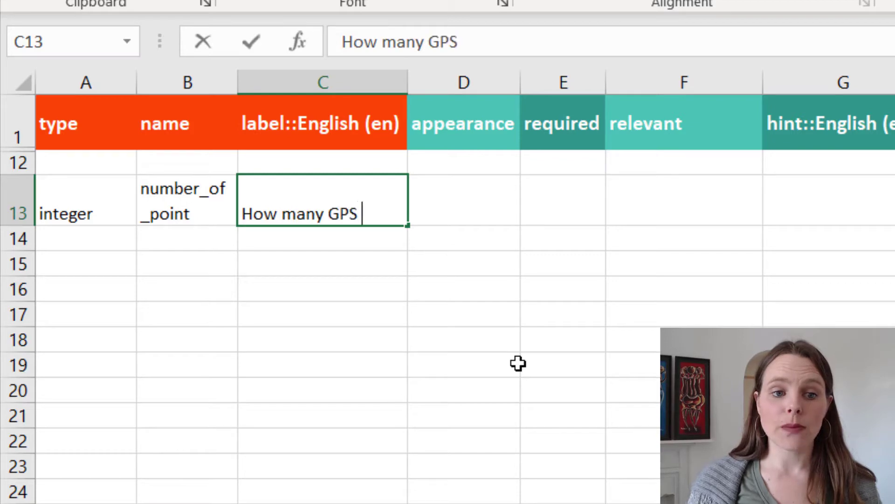
text(points do)
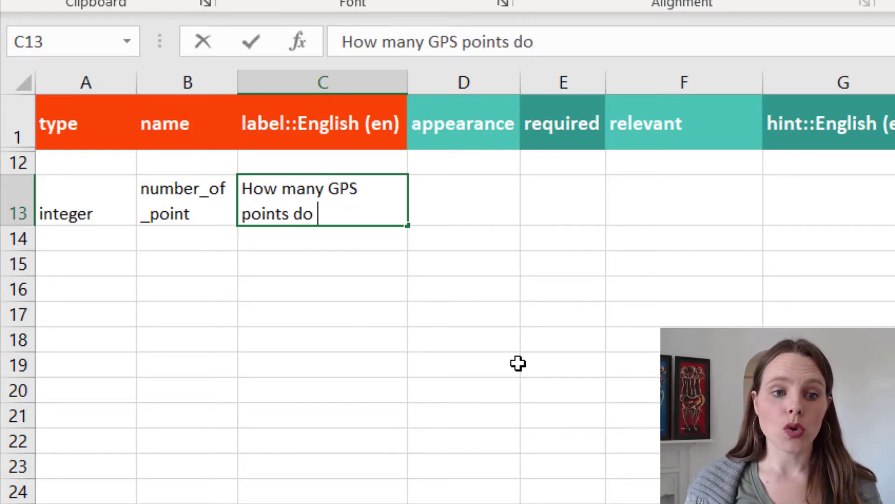
text(you want to colle)
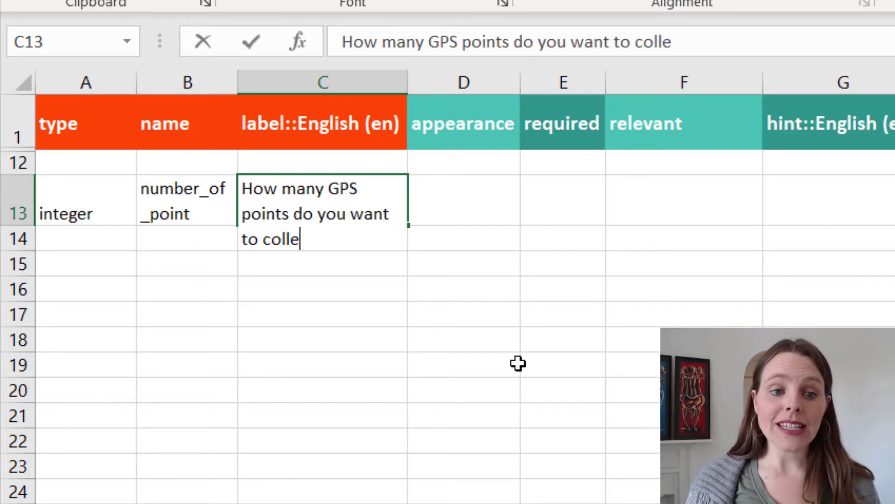
key(Tab)
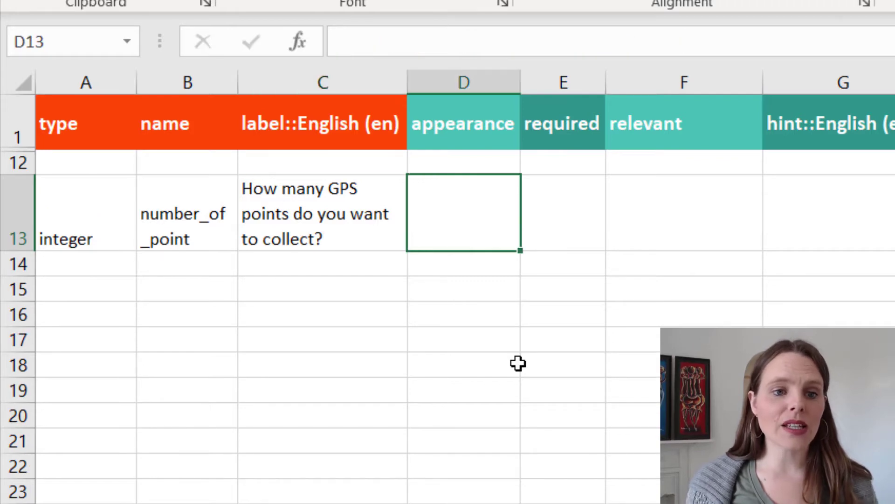
text(yes)
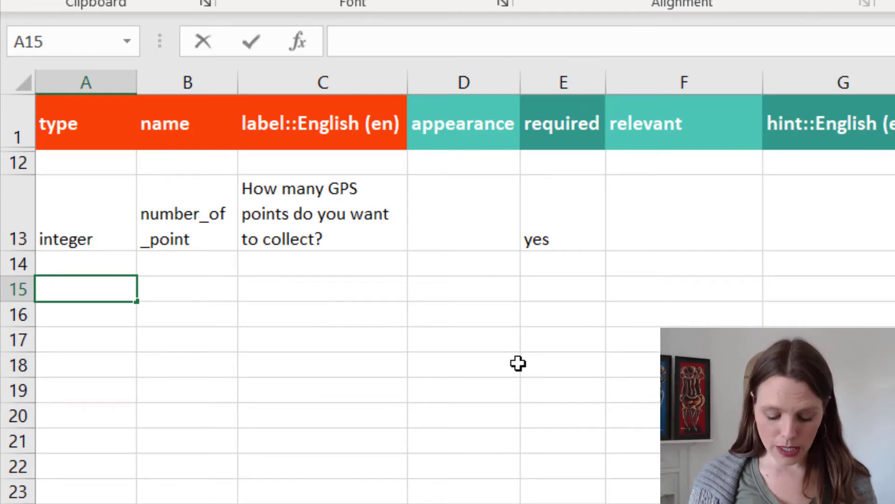
Step: Add begin repeat named gps_rpt_grp in row 15 with end repeat in row 20
text(begin repeat)
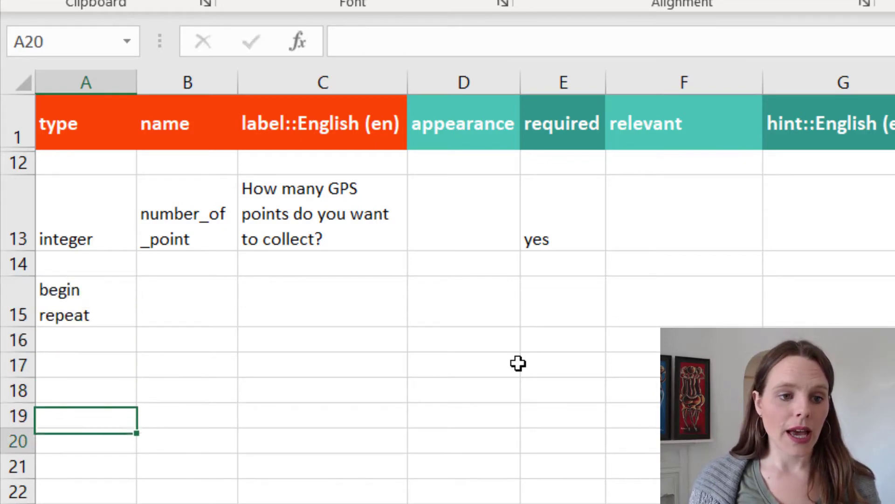
text(end repeat)
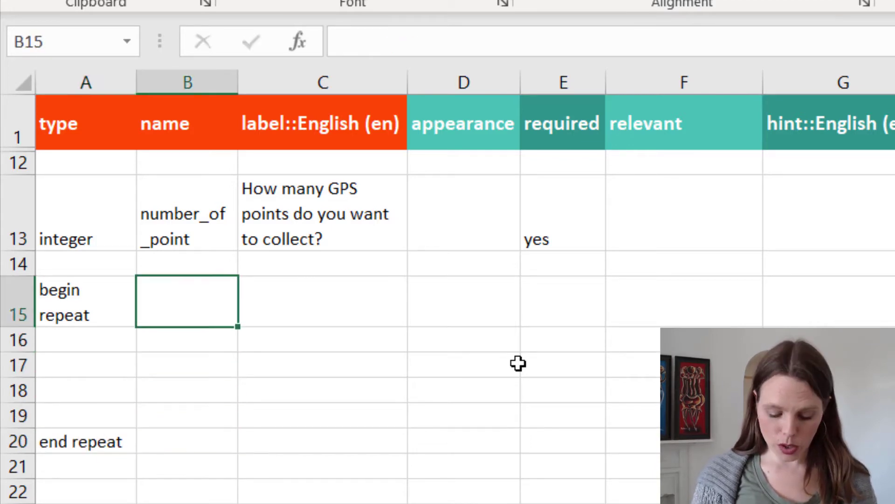
text(gps_r)
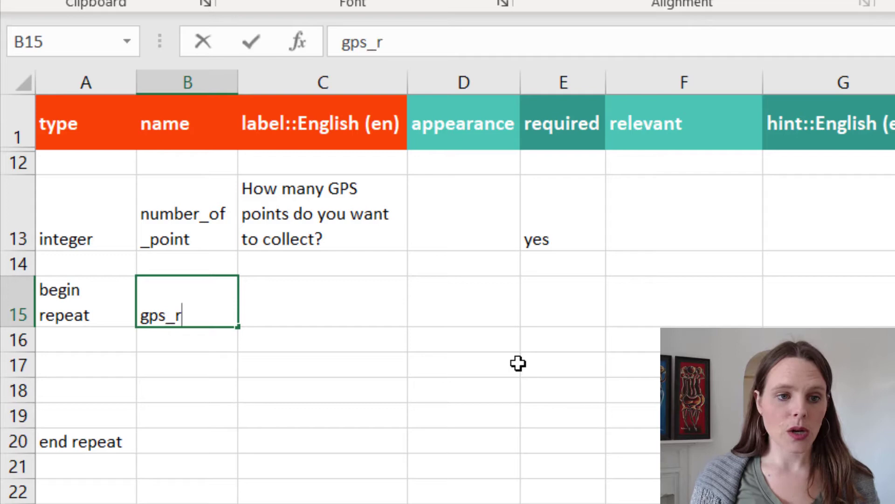
text(pt_gr)
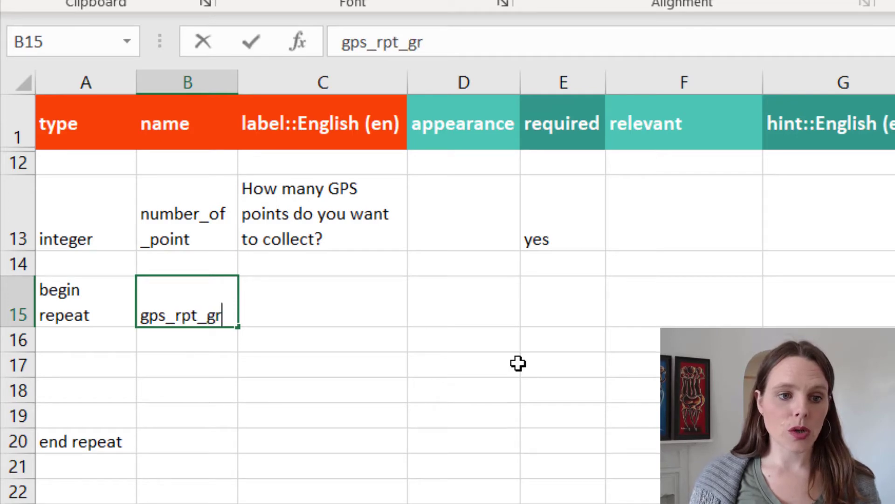
key(Tab)
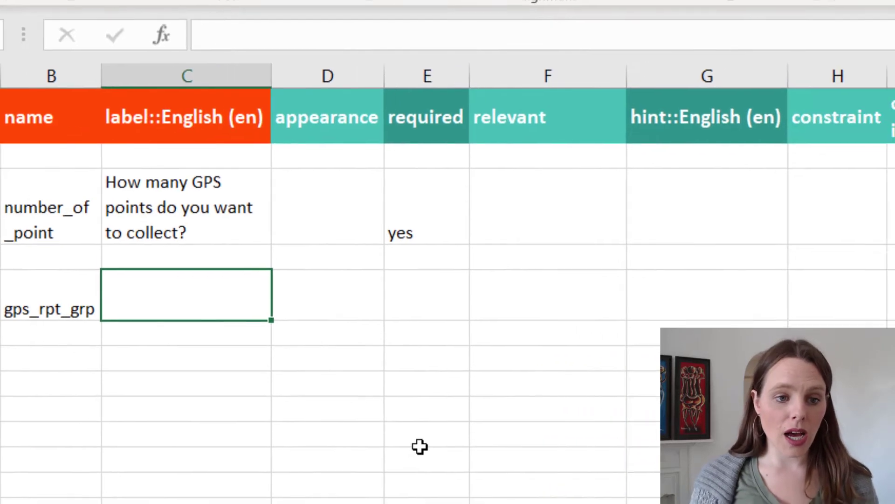
Step: Enter ${number_of_point} as the repeat_count for gps_rpt_grp in row 15
scroll(right, 3)
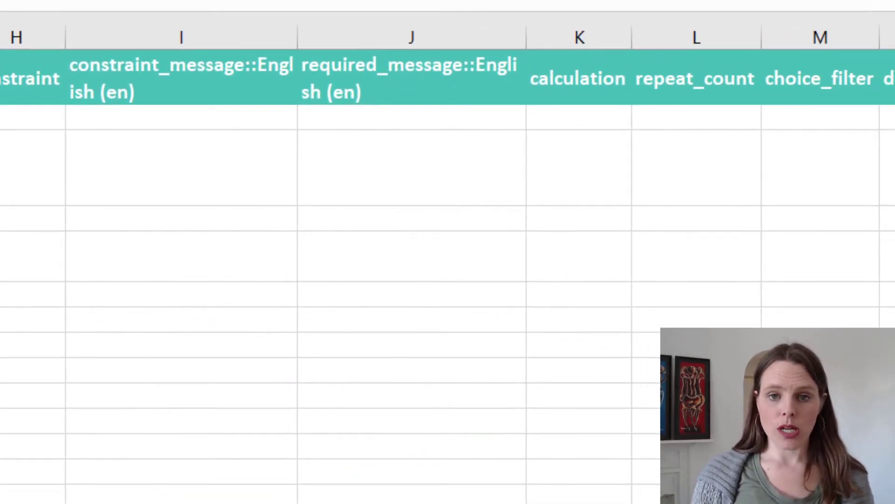
click(695, 256)
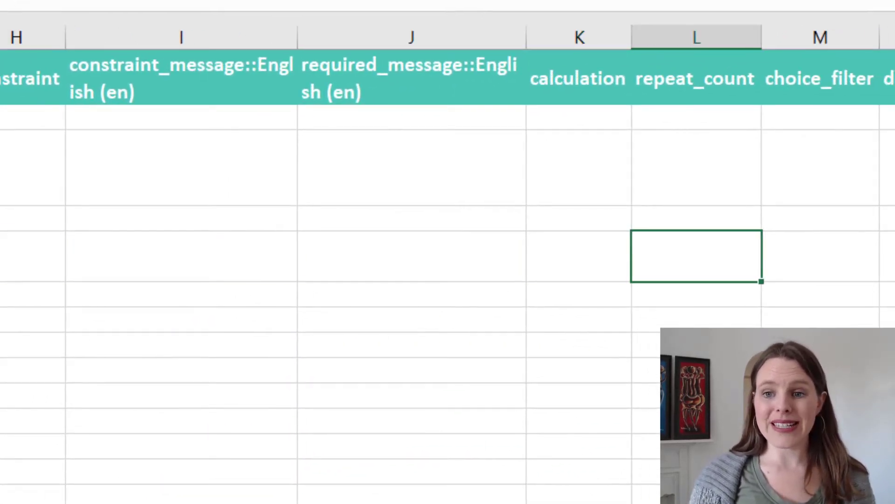
text($)
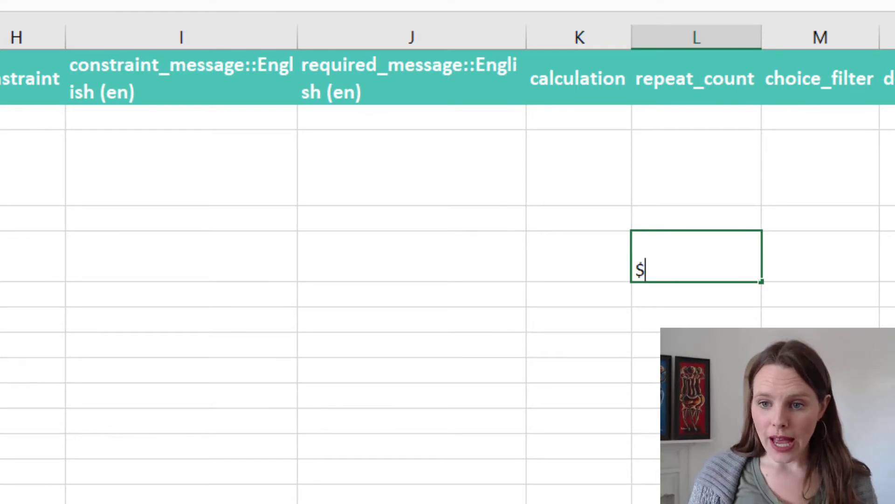
text({)
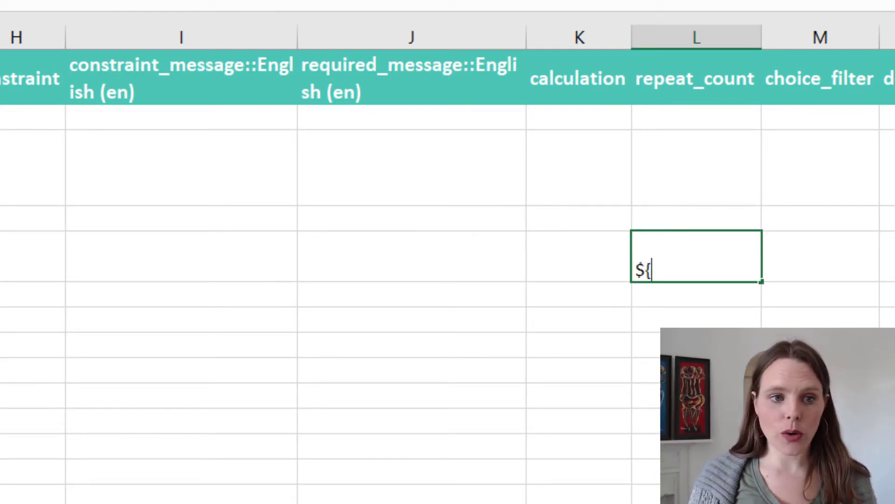
text(number)
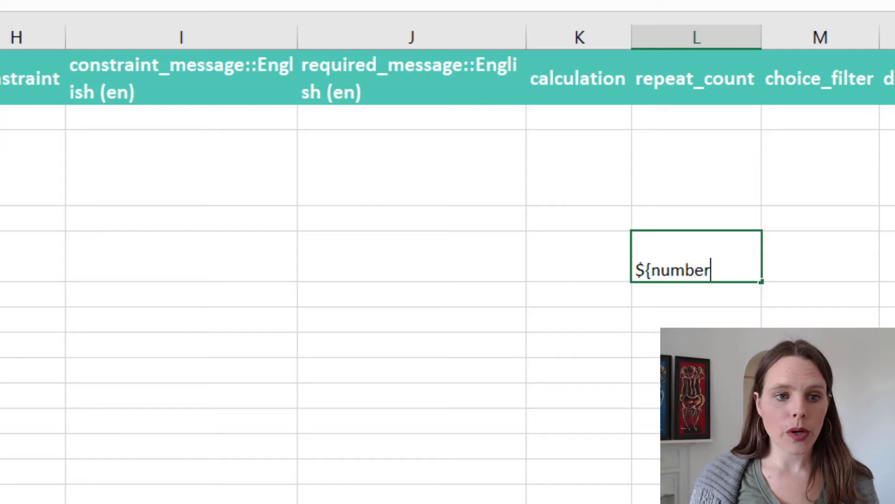
text(_of)
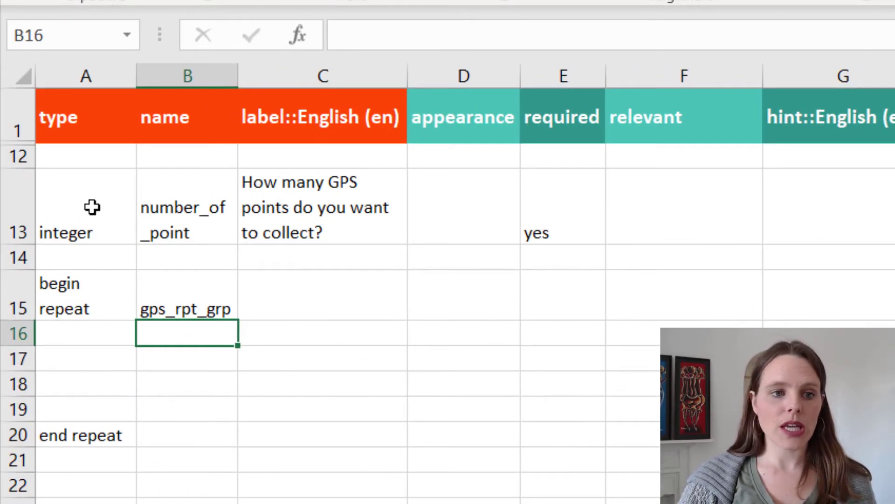
Step: Add a geopoint question named geopoint in row 17 labelled "Please take GPS point:"
click(562, 218)
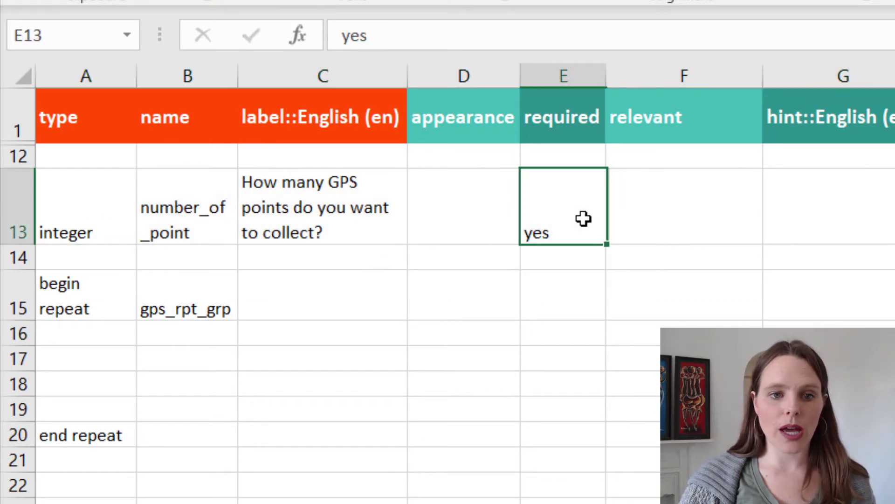
click(323, 207)
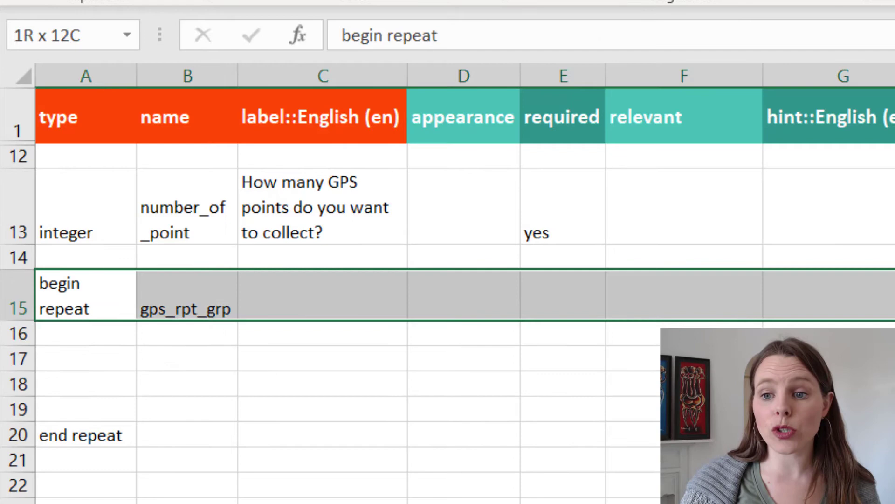
click(85, 358)
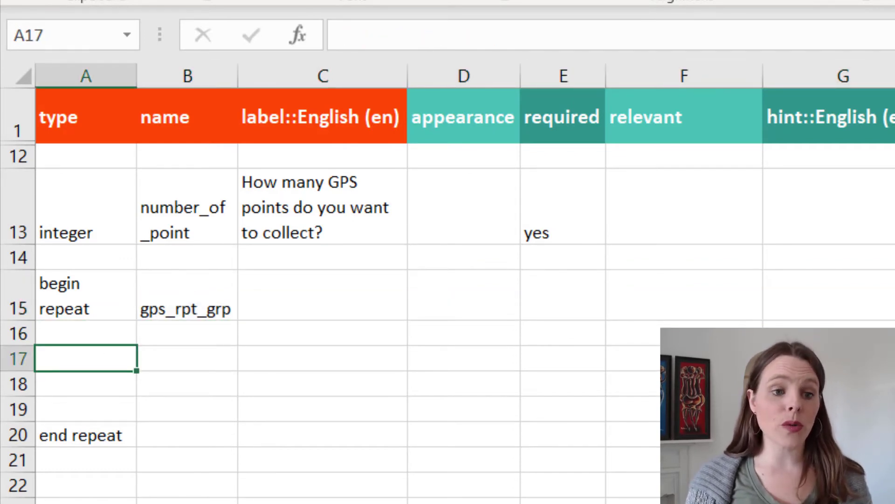
text(geopoint)
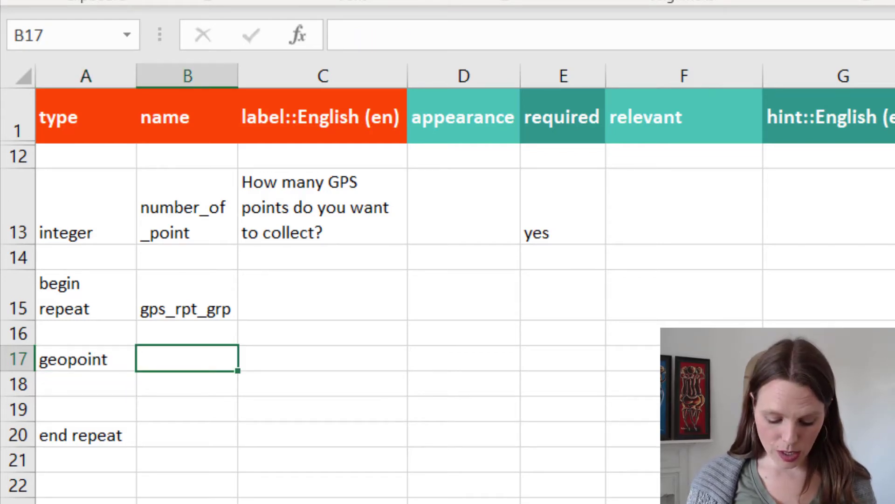
text(geopoint)
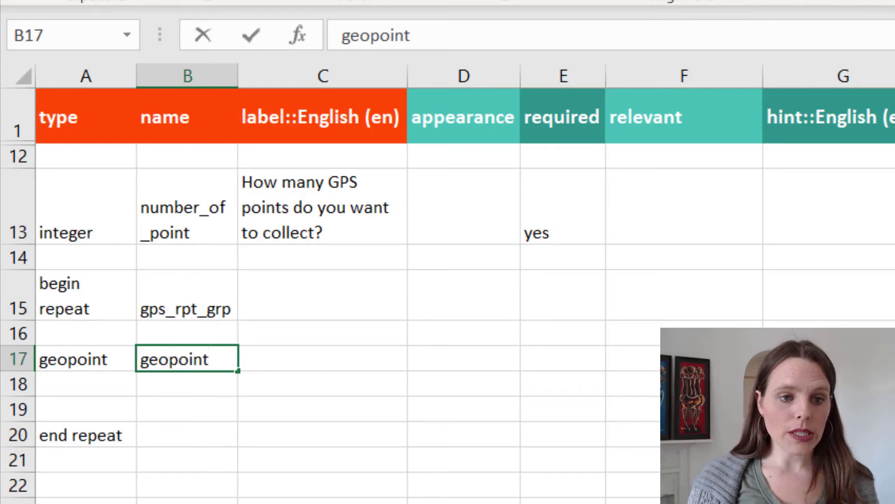
click(323, 358)
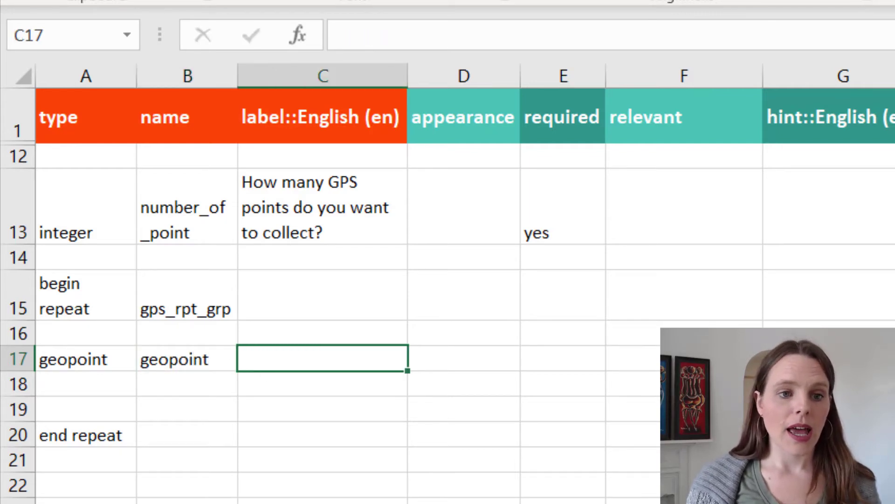
text(P)
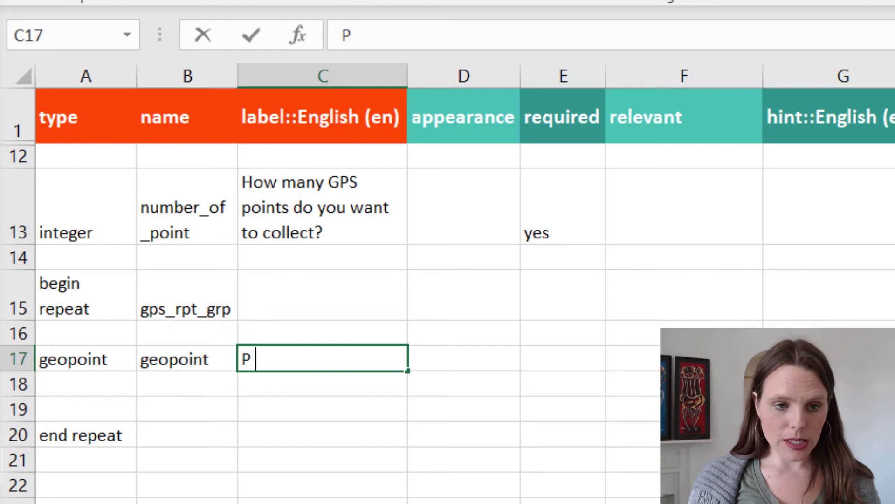
text(lease take GPS point:)
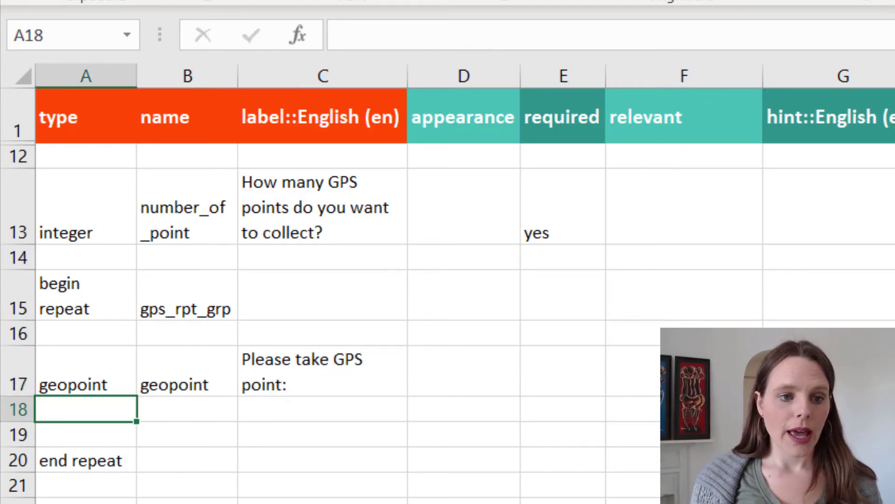
Step: Add a text question geopoint_name labelled "Please give this GPS point a name" in row 18
text(text)
click(188, 409)
text(geopoint_name)
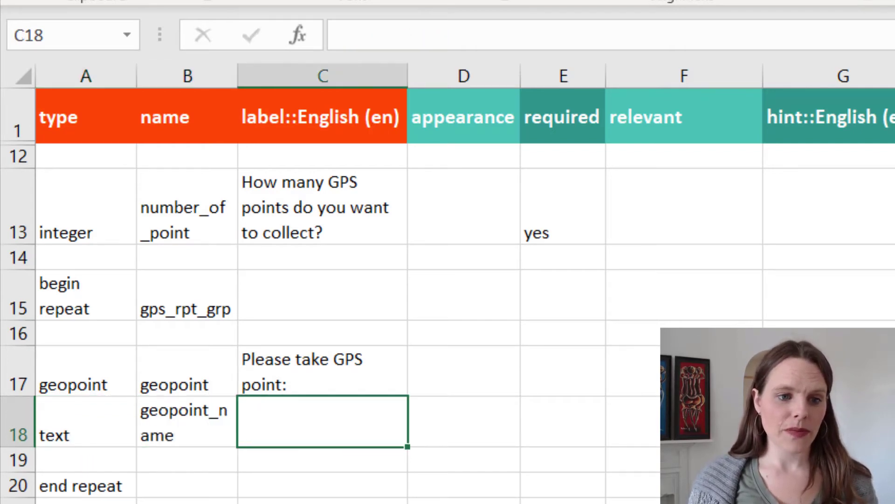
text(Please take GPS point:)
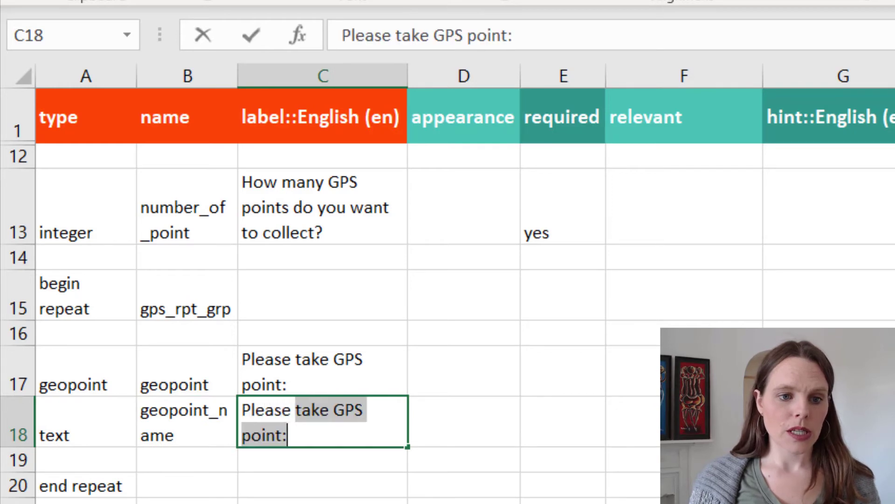
text(Please give this)
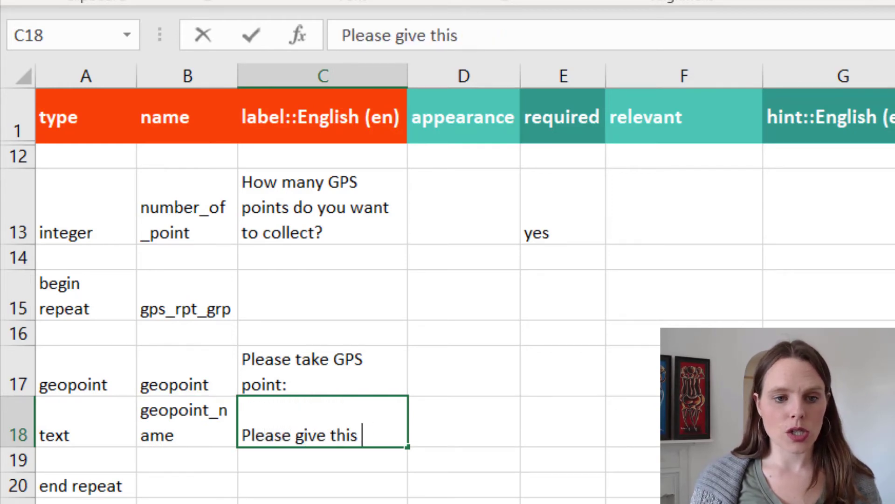
text(GPS p)
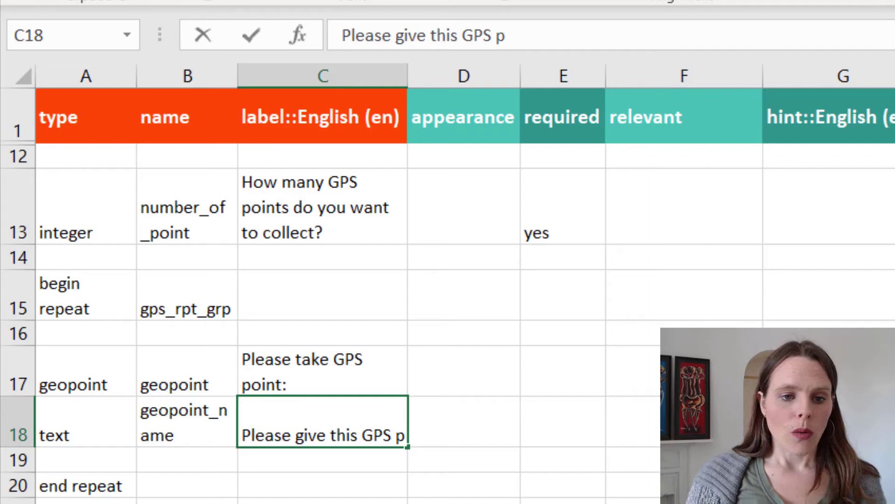
text(oint a name)
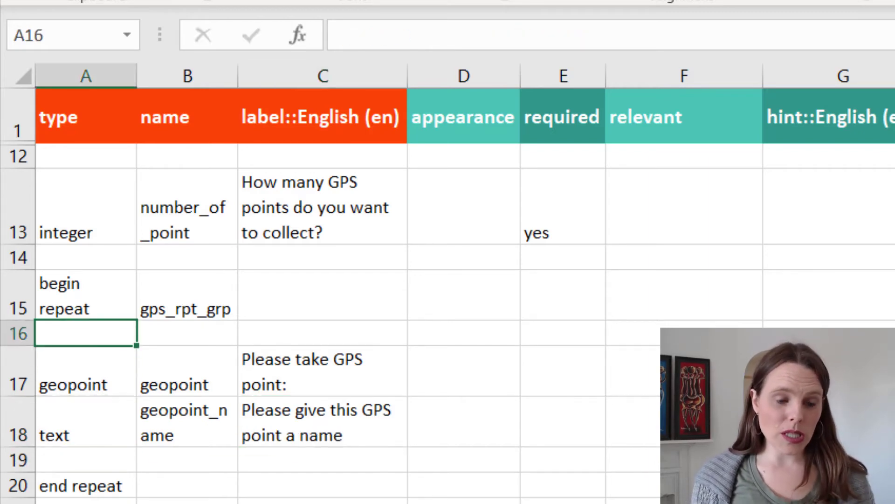
Step: Add begin group geopoint_grp in A16 and end group in A19 around the two questions
text(begin group)
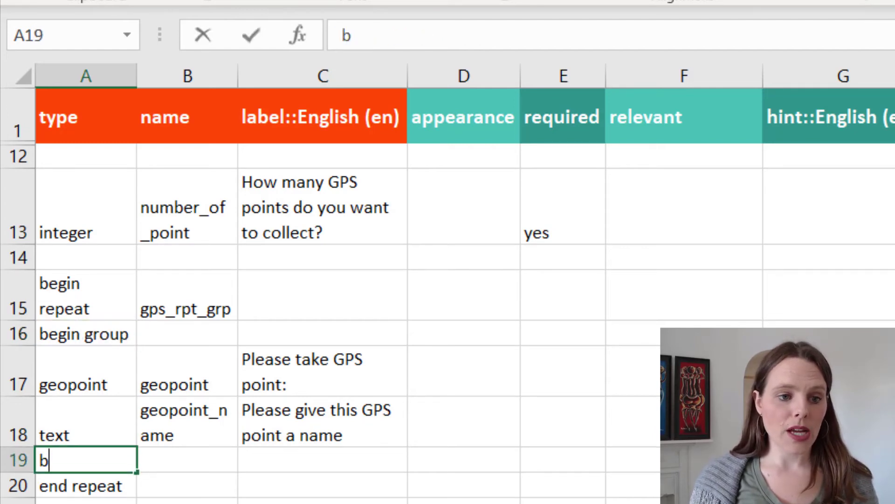
text(end repeat)
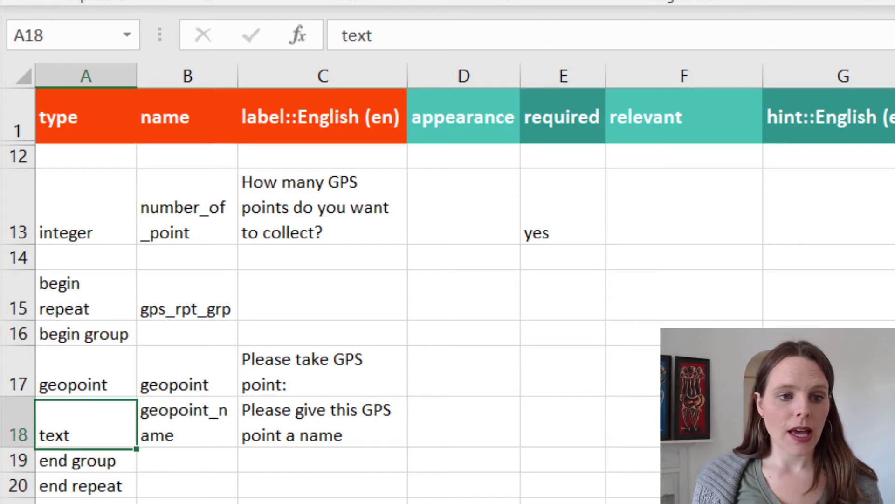
text(geop)
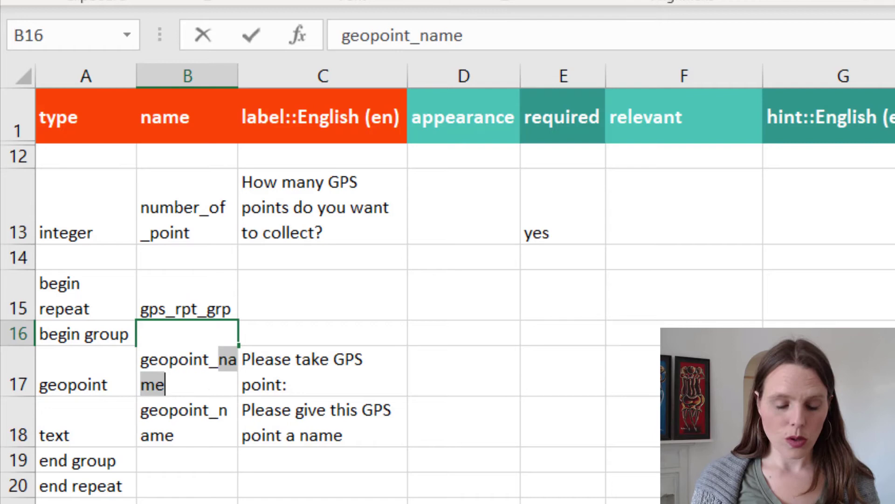
text(geopoint_grp)
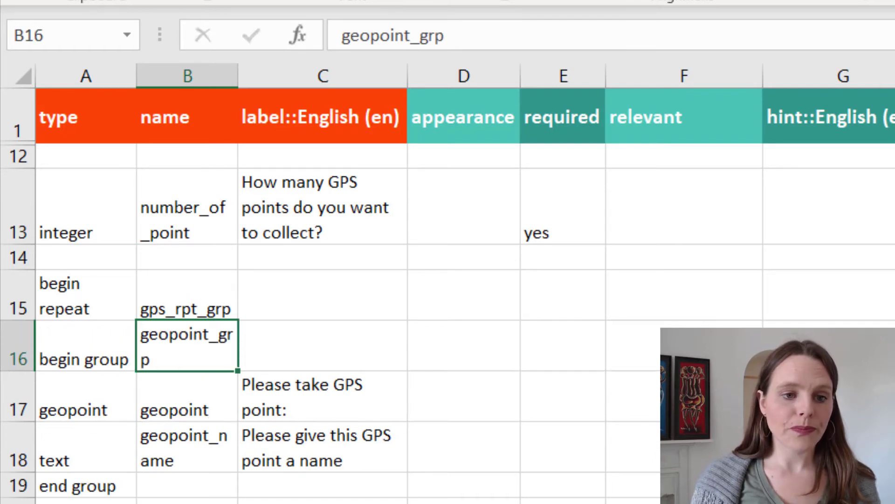
Step: Label the group "GPS Point:" and set its appearance to field-list
click(322, 345)
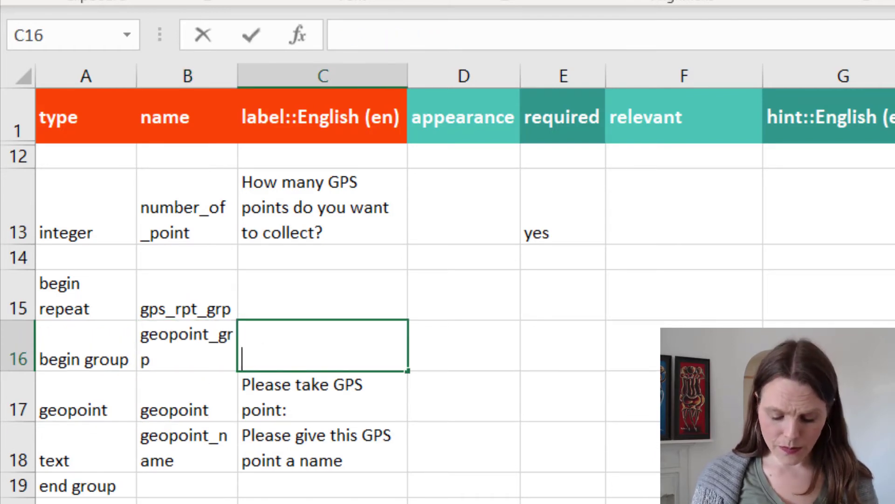
text(GPS Point)
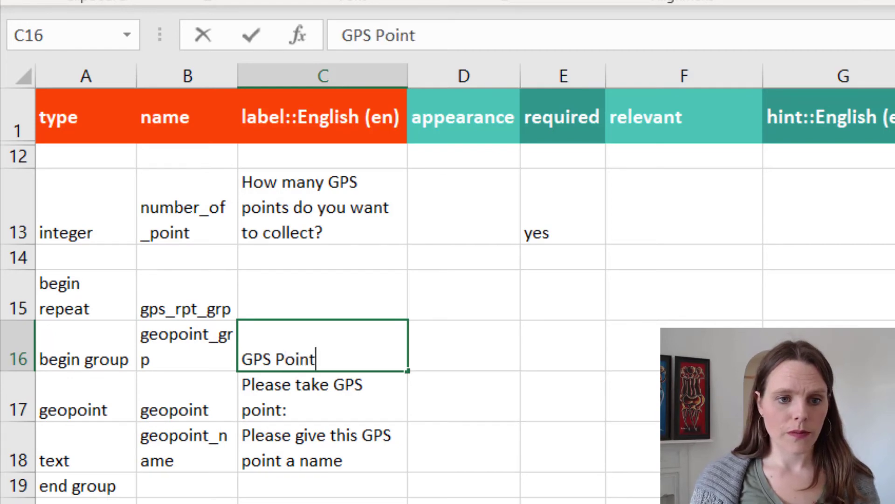
key(Tab)
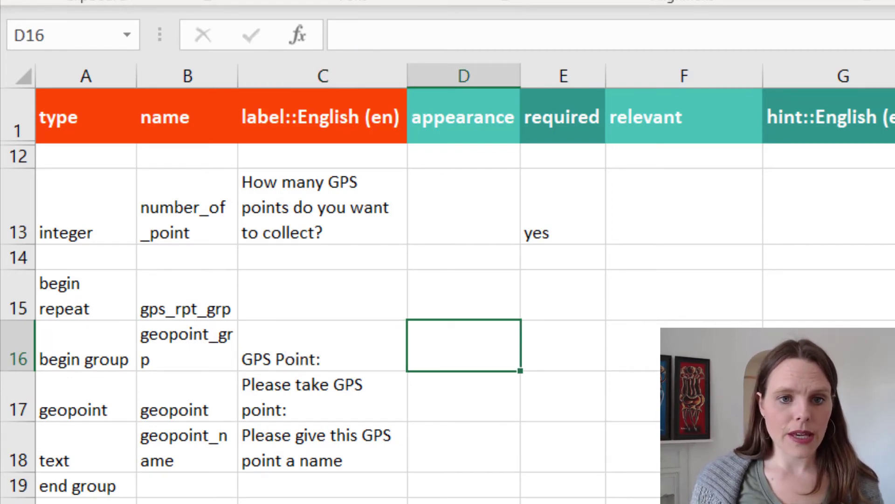
text(field)
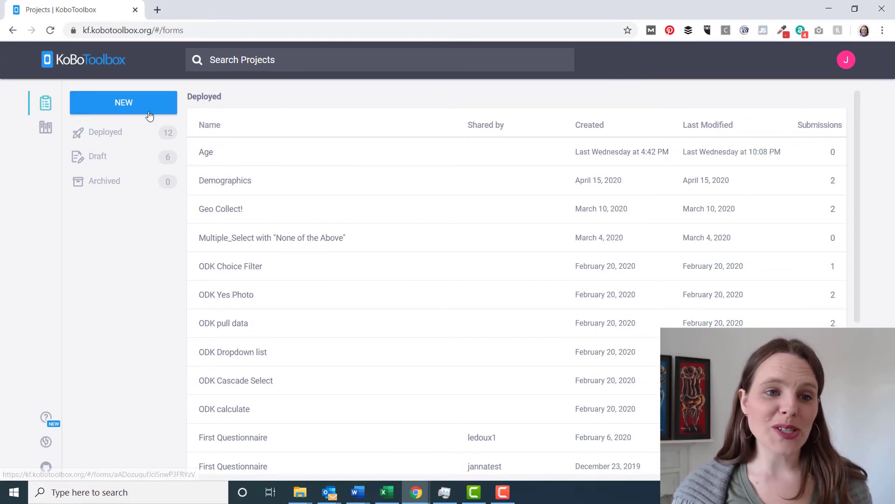
Step: Create a new project by uploading the repeat_geopoints XLSForm spreadsheet
click(124, 103)
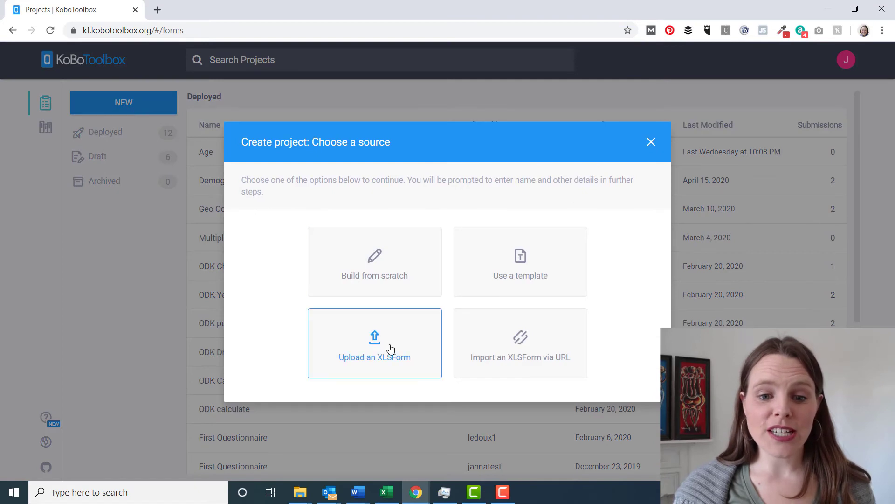
click(375, 343)
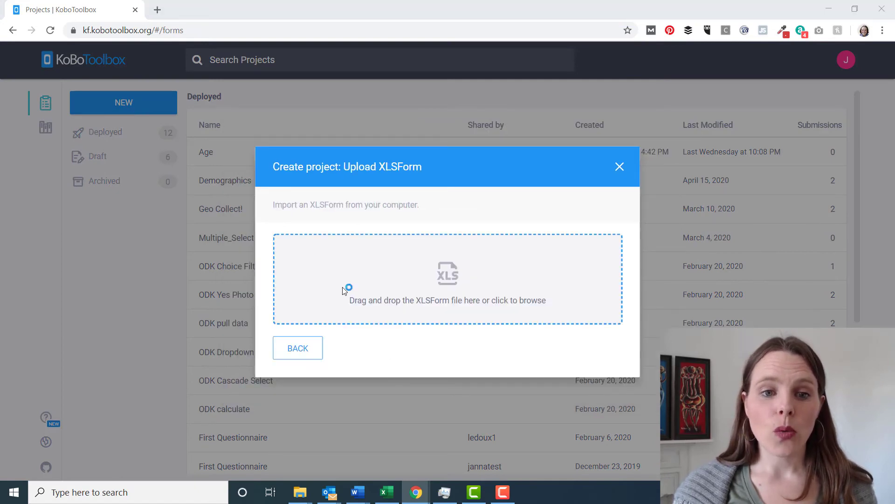
click(447, 279)
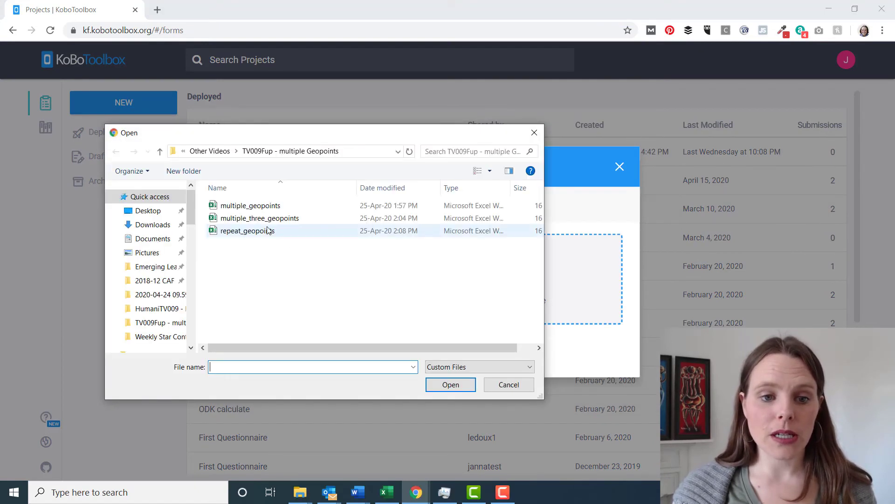
click(246, 230)
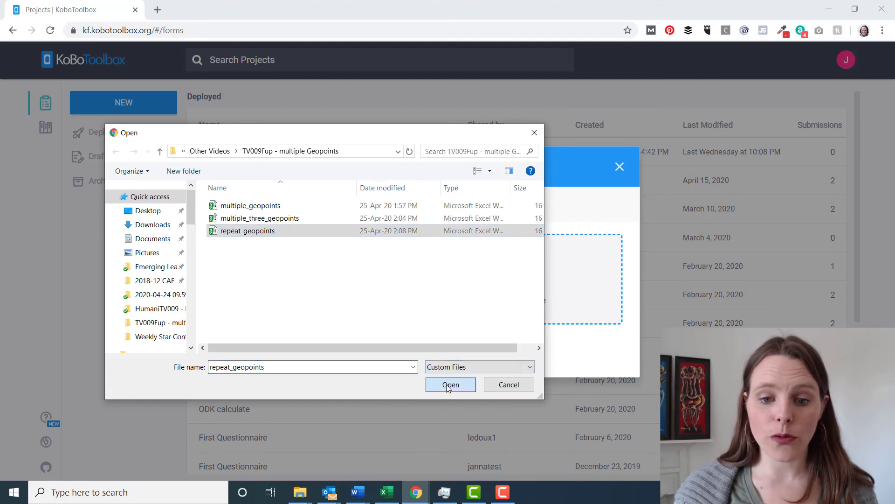
click(450, 385)
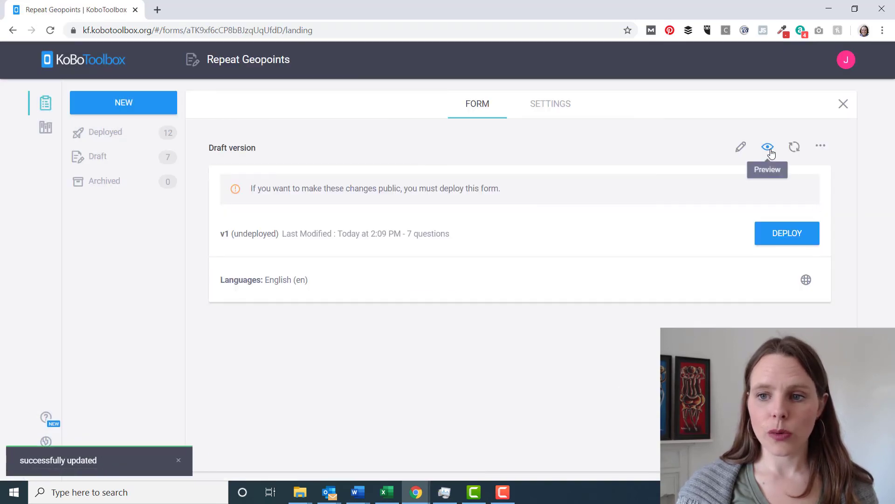
Step: Preview the form and answer 2 to the GPS-count question to show the repeats
click(767, 147)
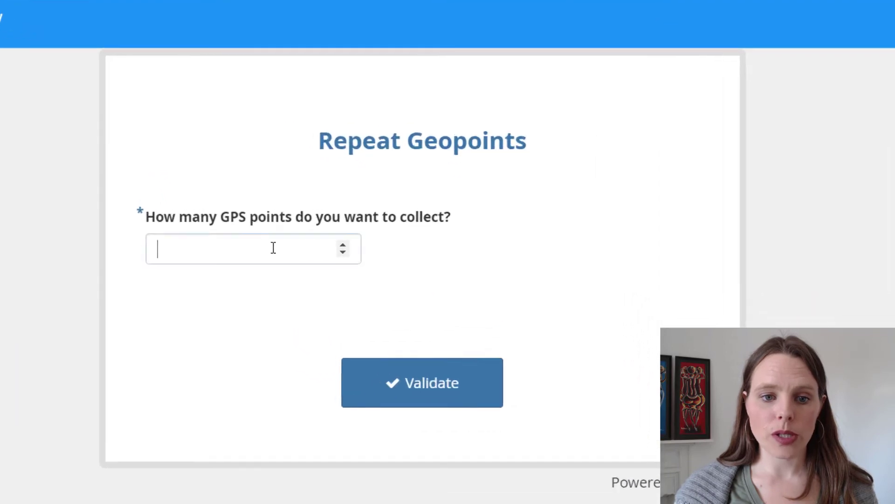
text(2)
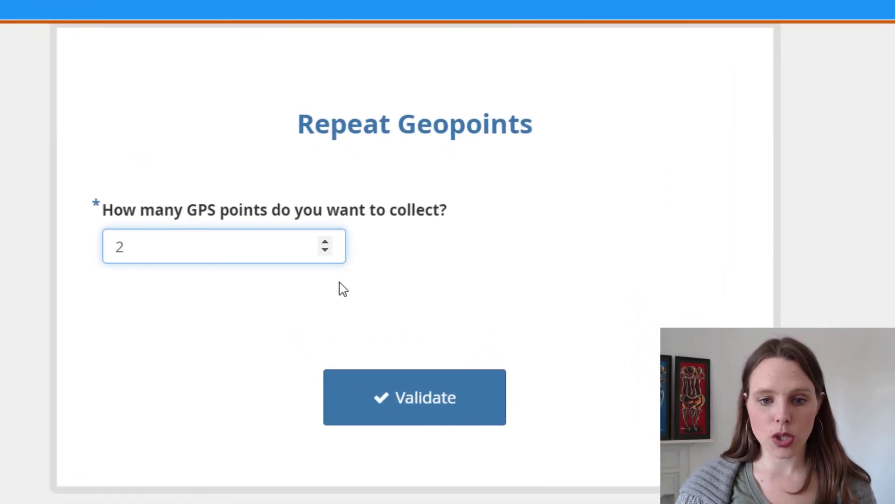
click(414, 398)
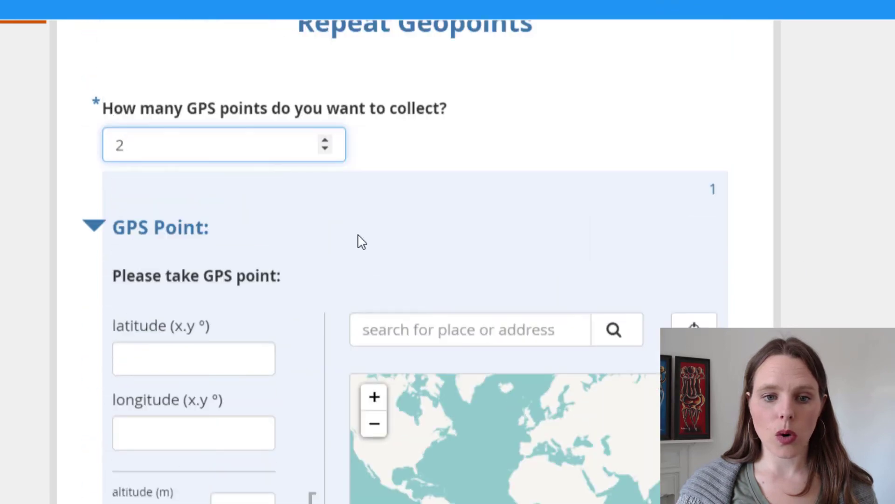
Step: Drop map pins for the GPS points and name them "School" and "water poin"
click(464, 452)
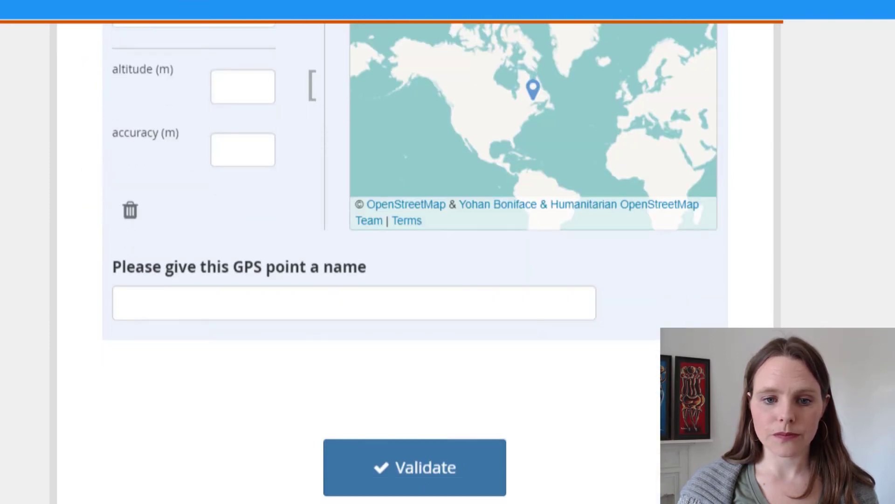
scroll(down, 3)
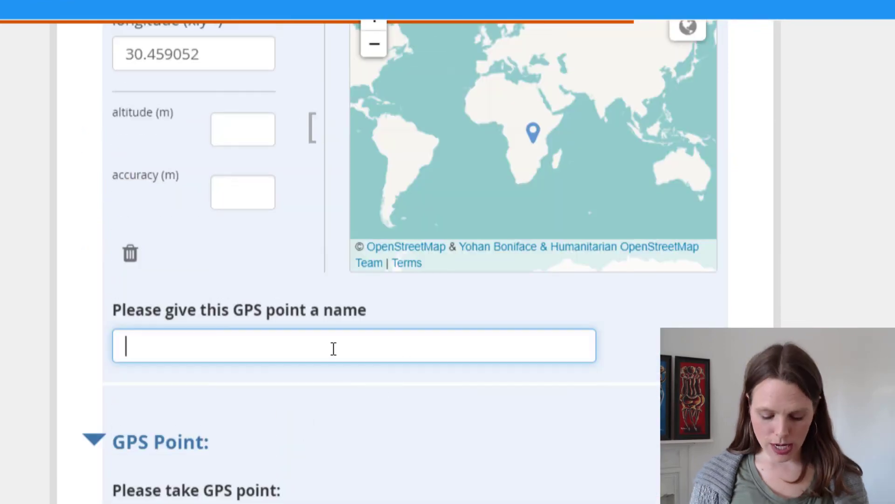
text(School)
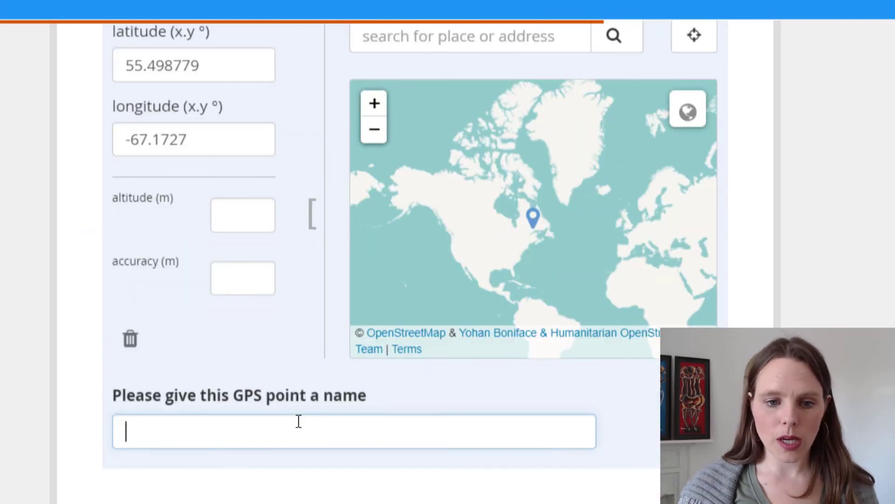
text(water poin)
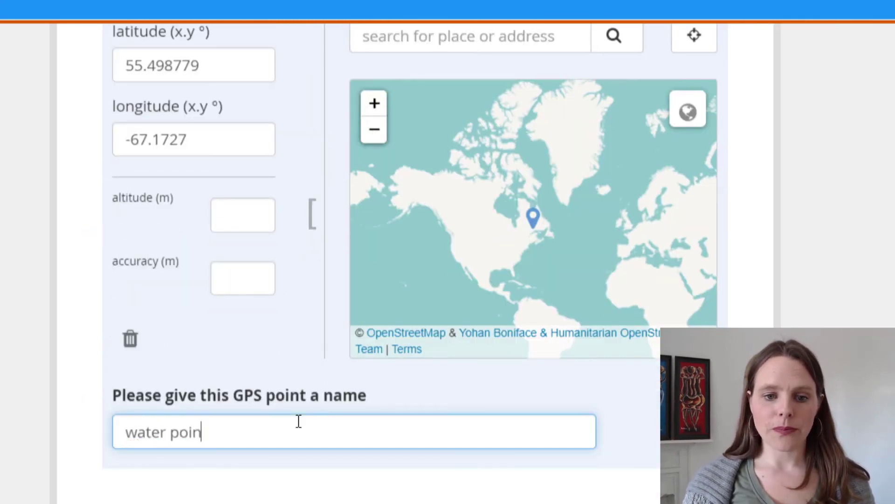